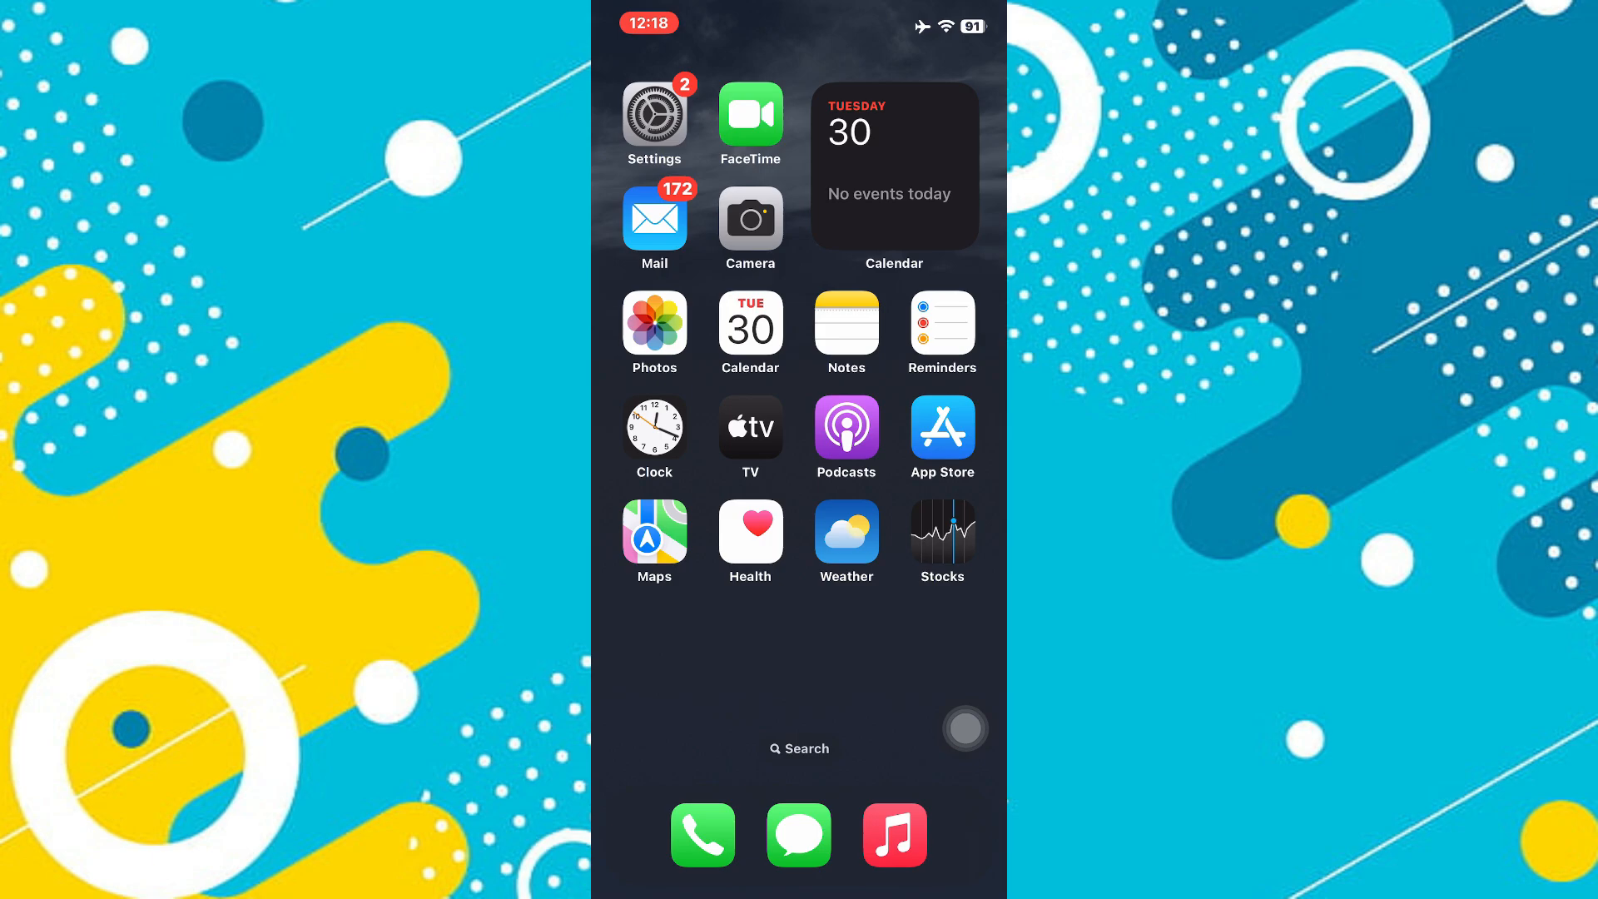
Go from the Home Screen into Settings and enter the General section.
click(654, 112)
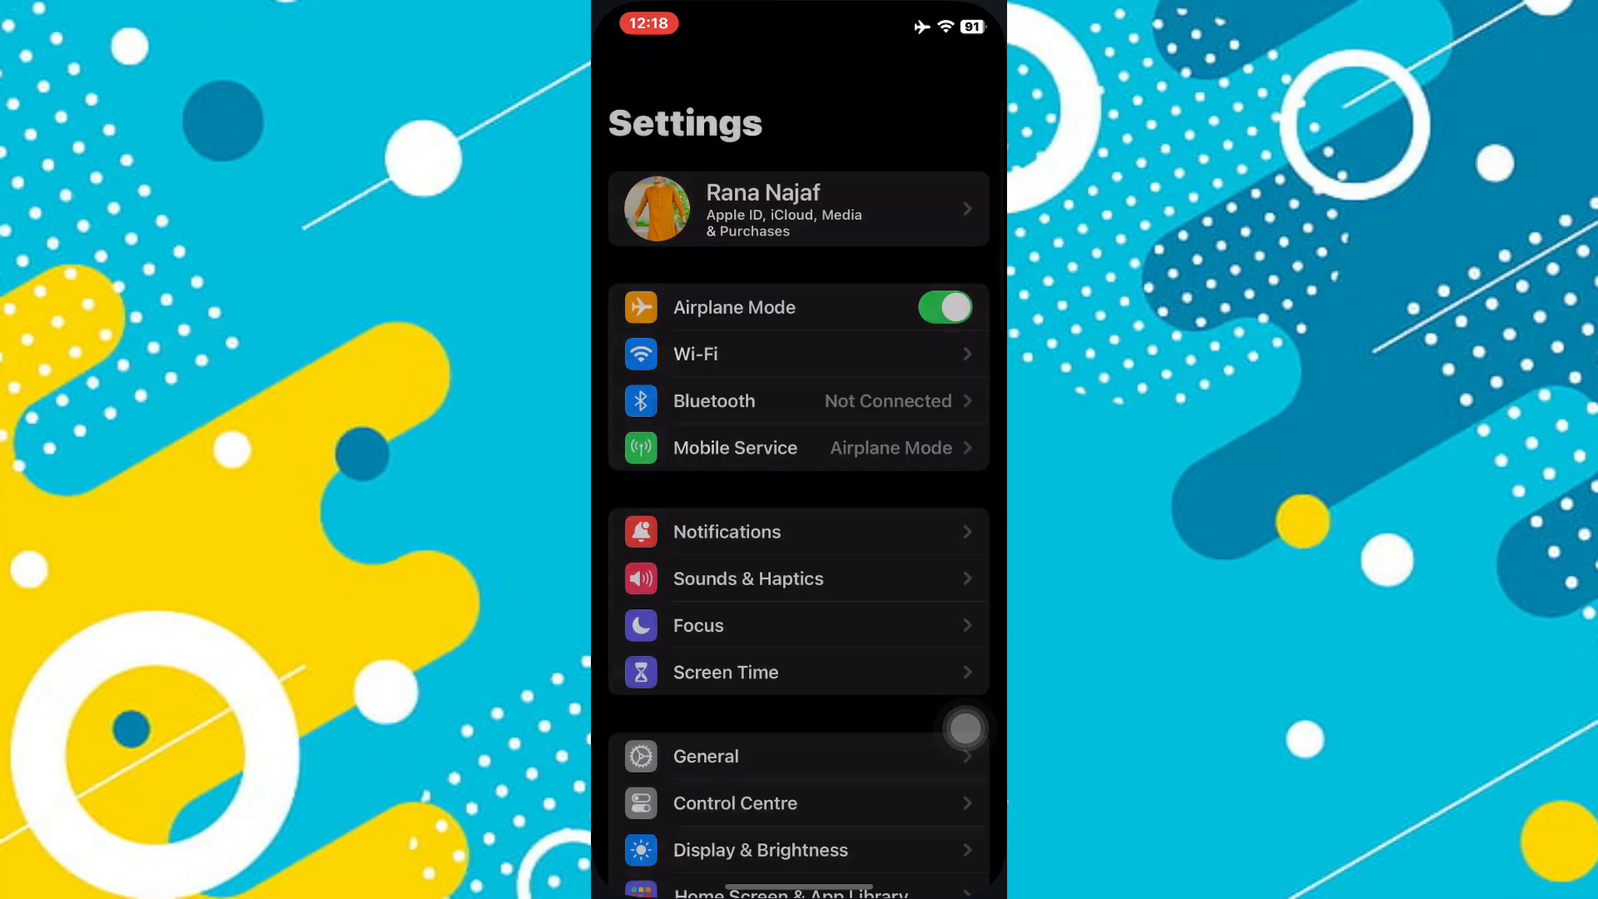
scroll(down, 3)
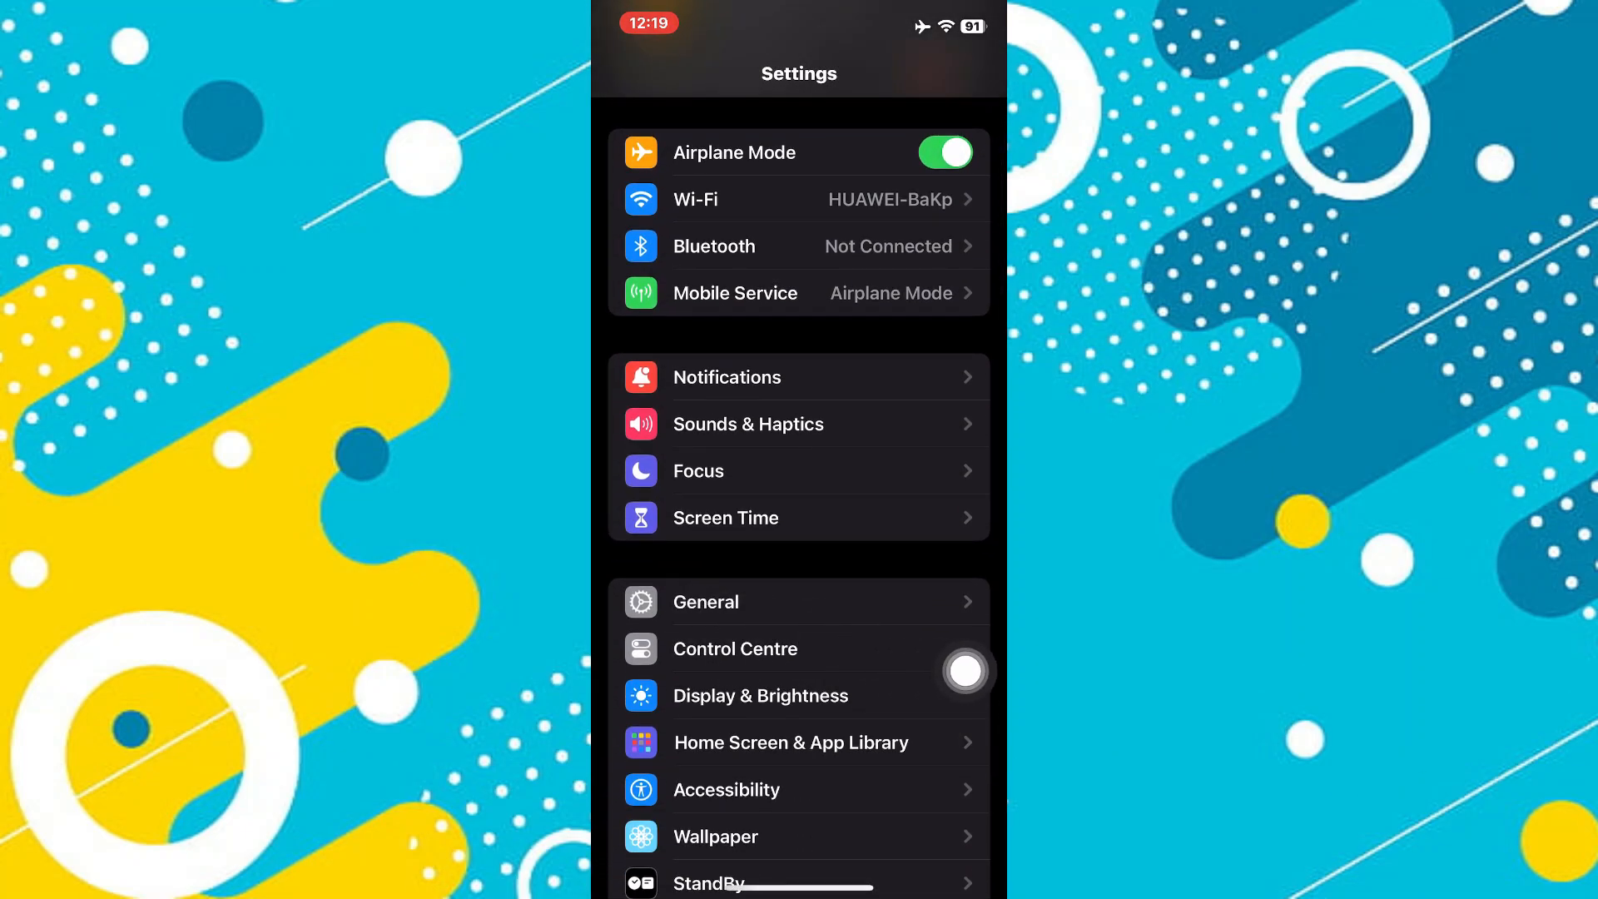
click(706, 601)
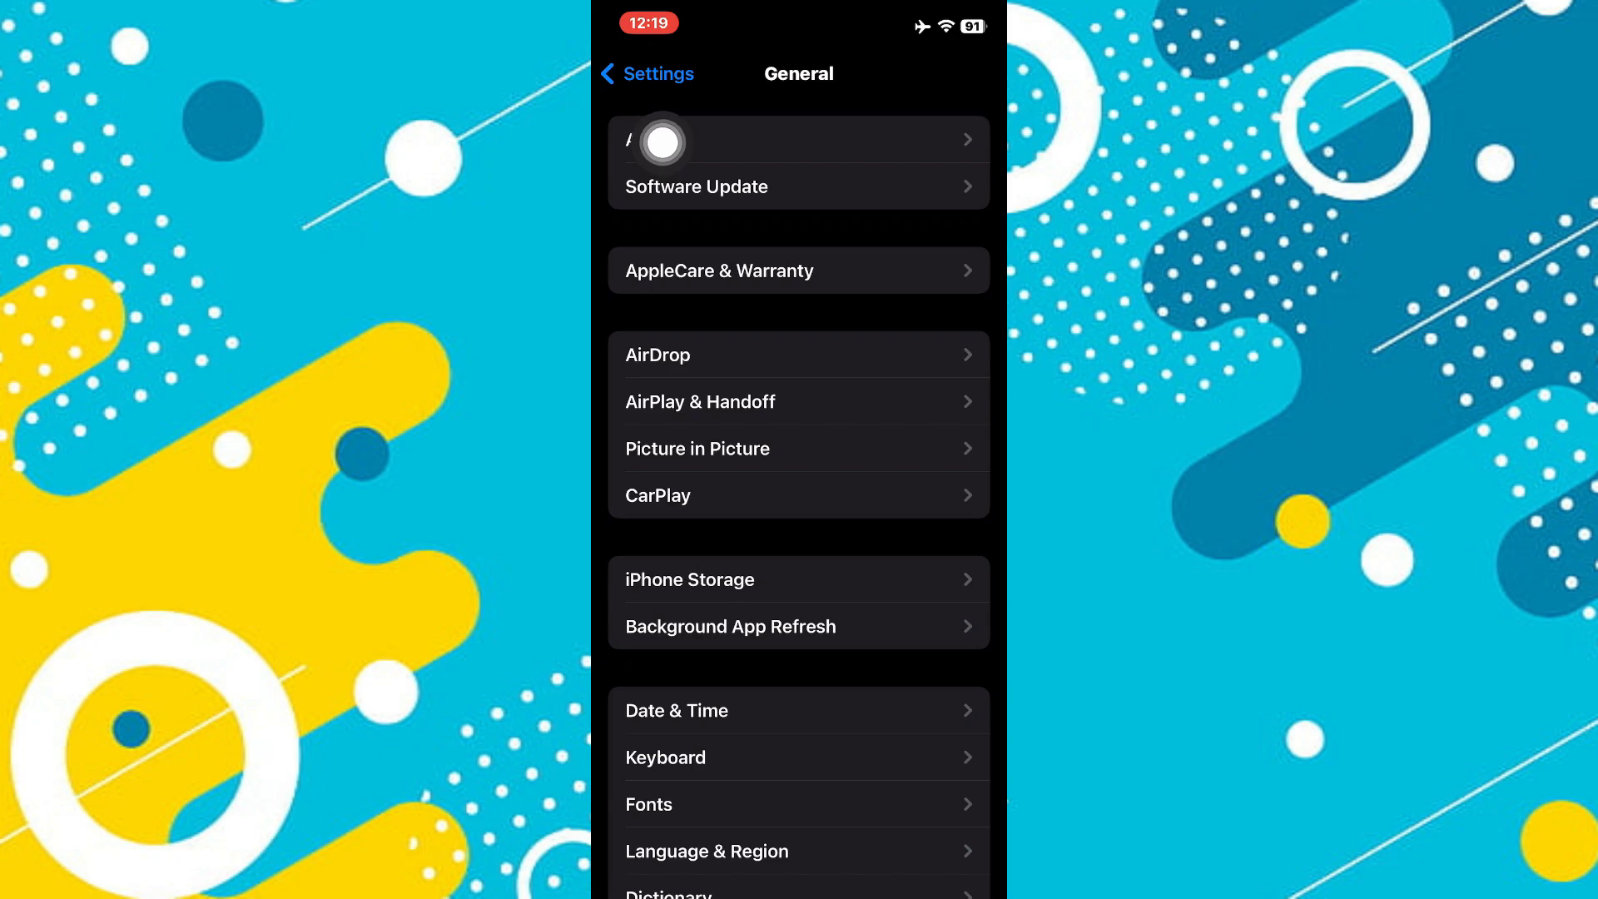
Enter the About page where Network Provider Lock reads SIM locked.
click(662, 139)
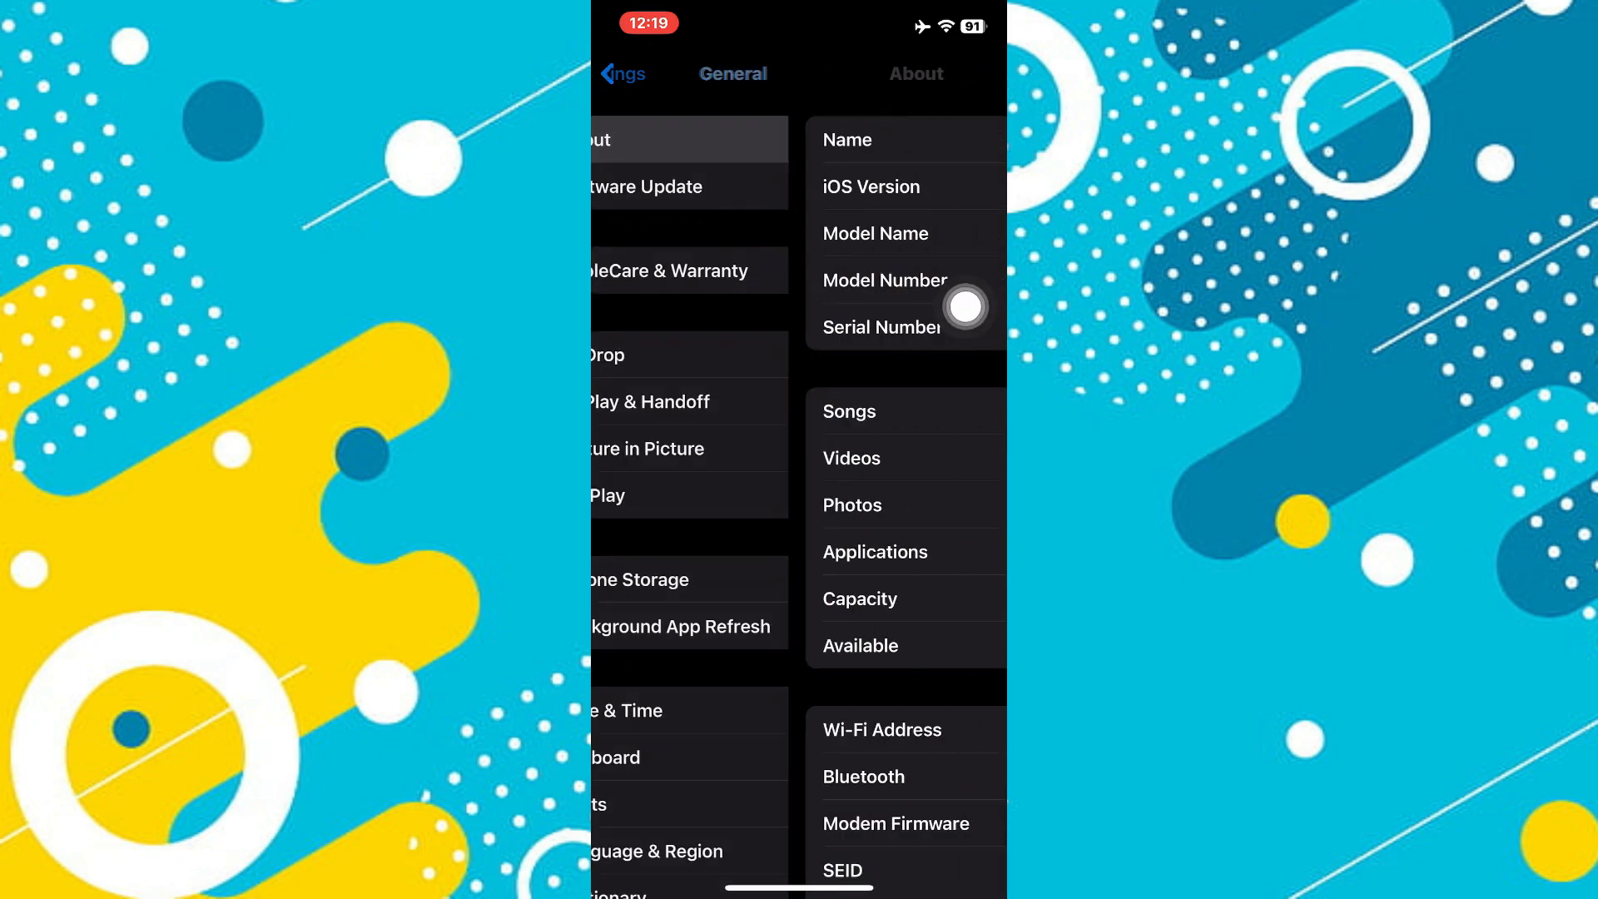
click(915, 74)
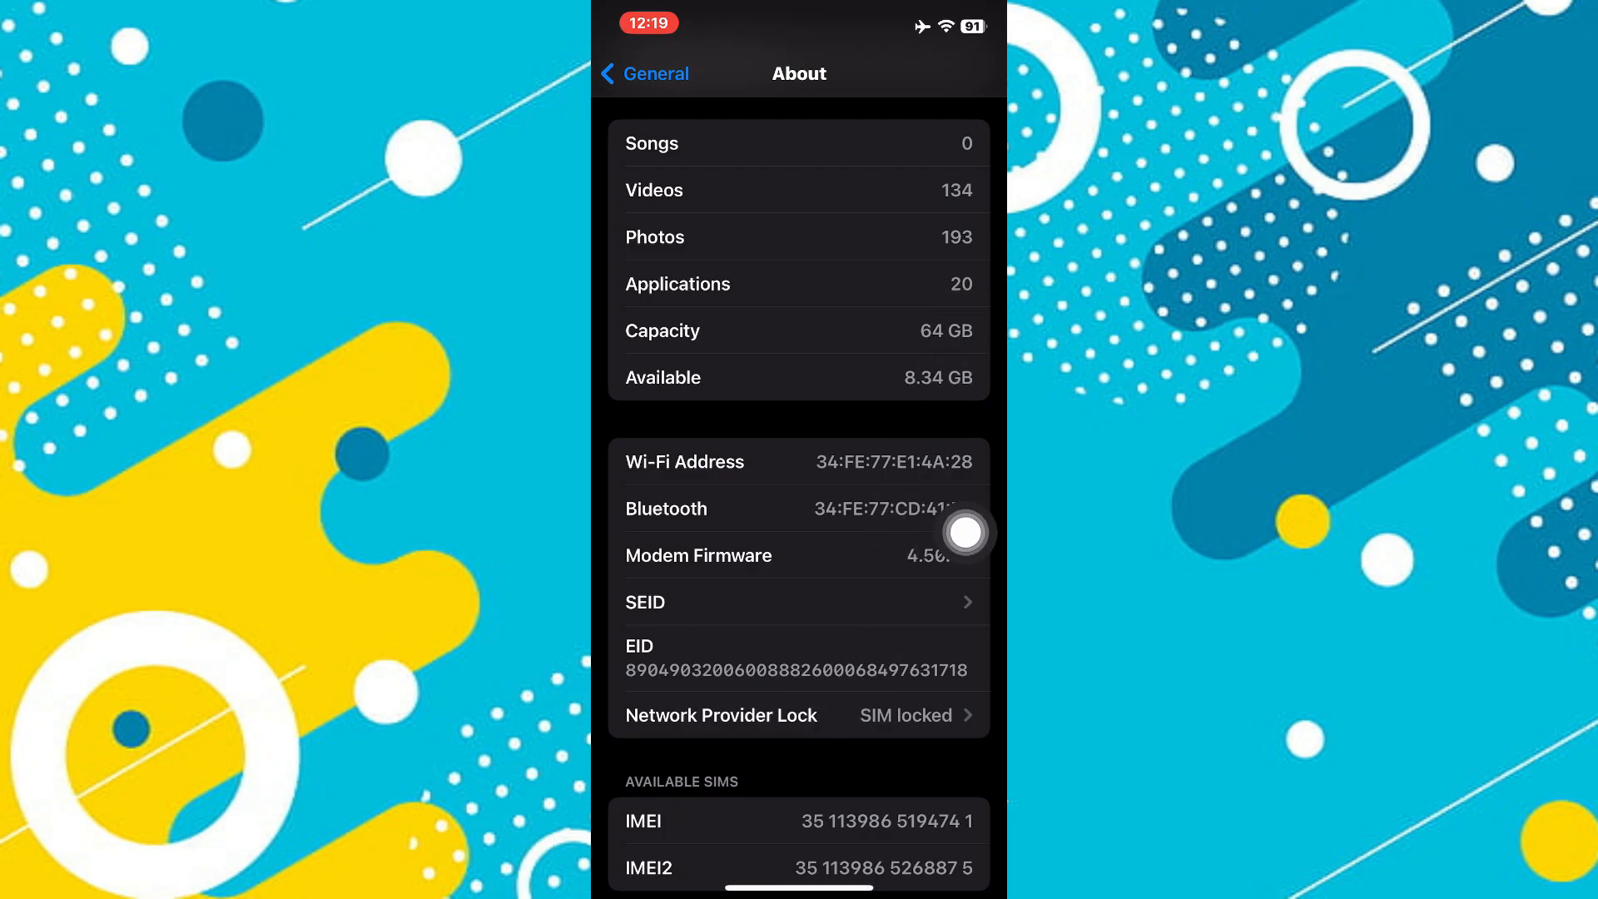
click(802, 714)
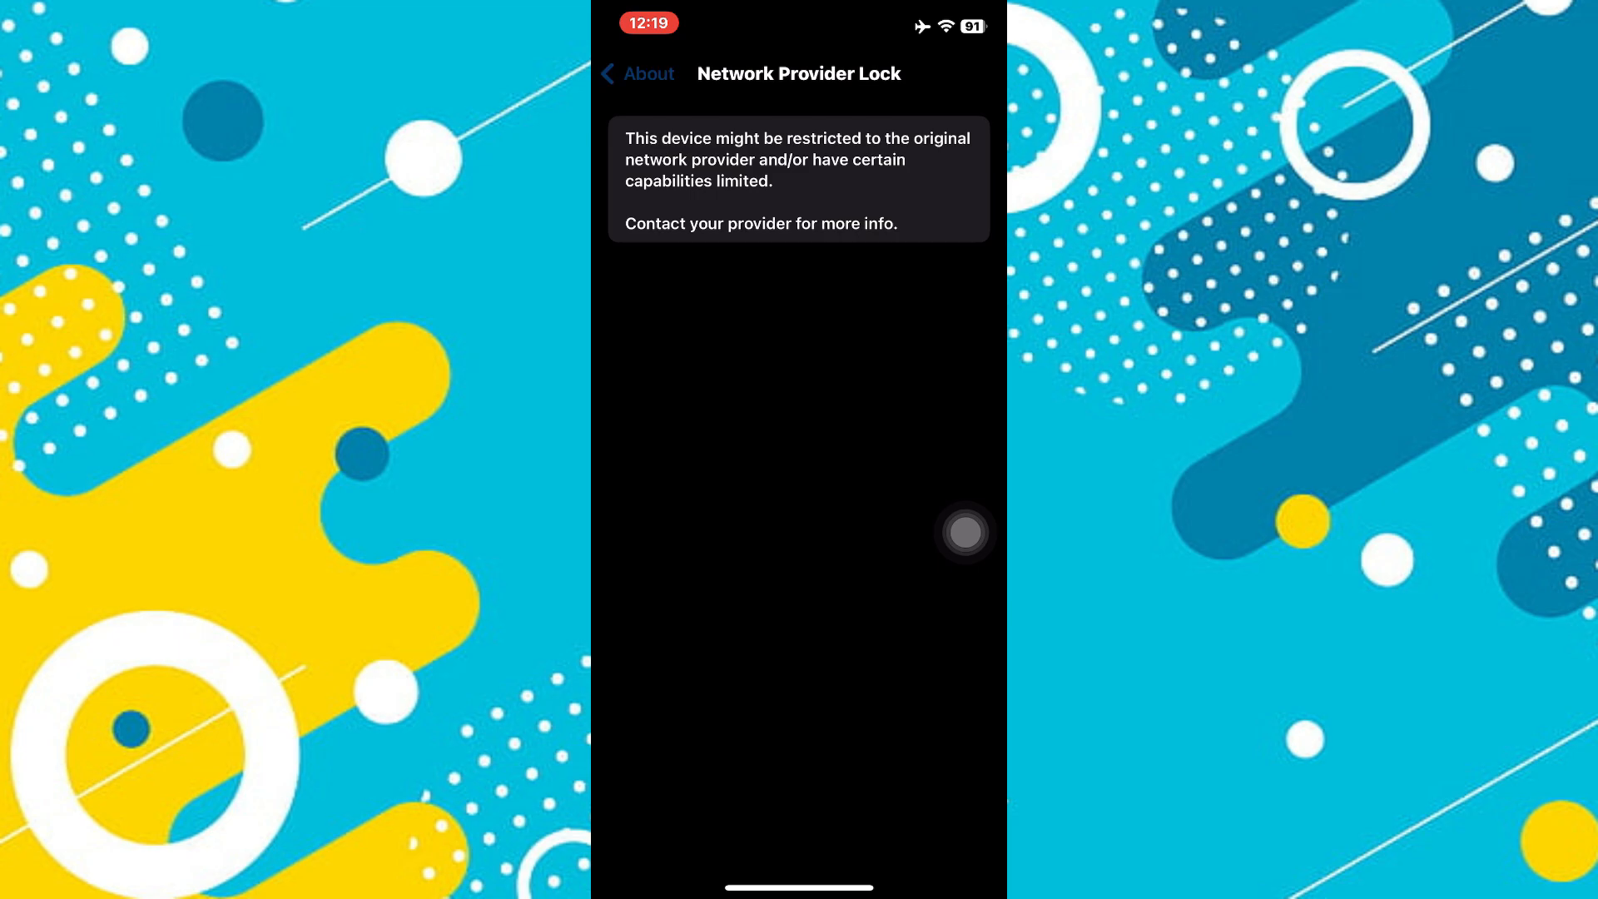
click(634, 72)
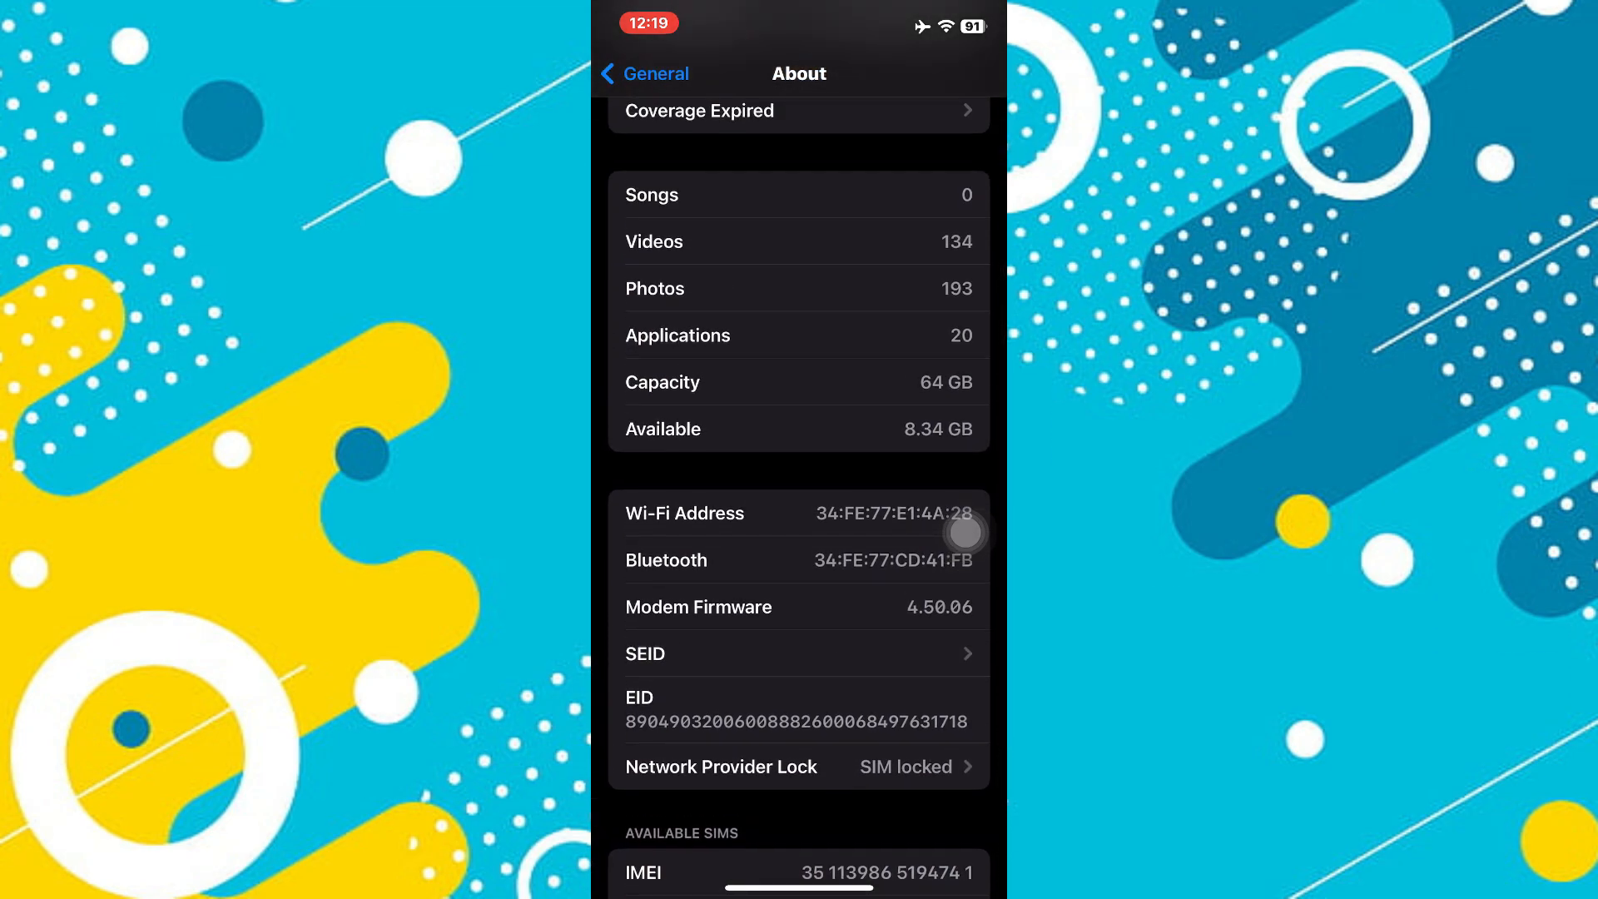